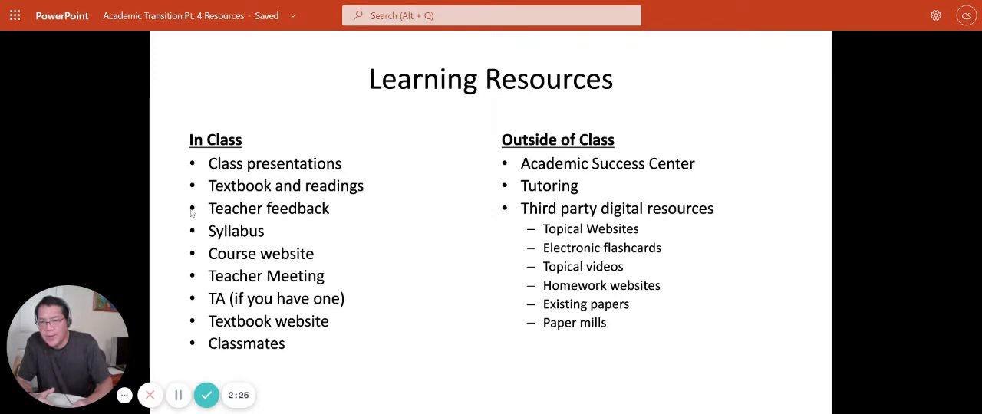
{"action": "mouse_move", "coordinate": [356, 224]}
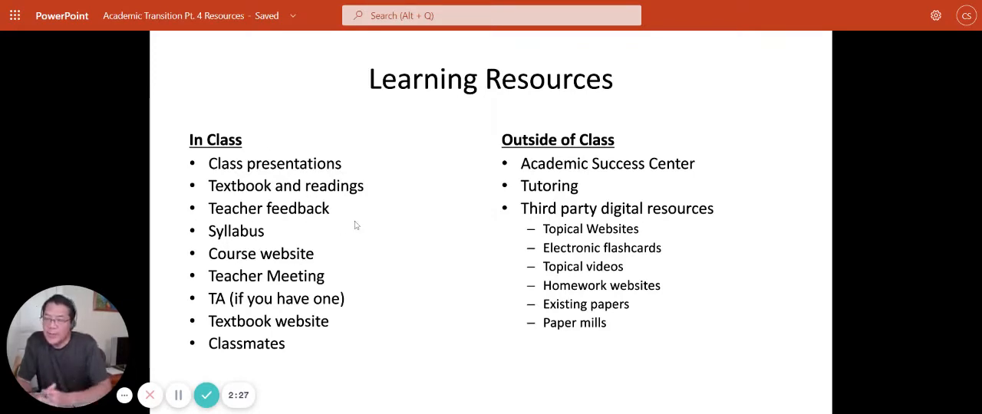